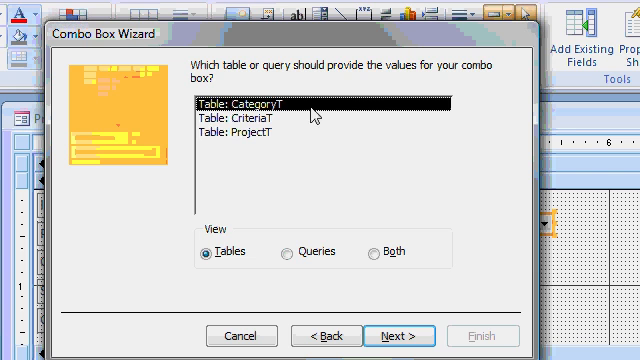
Build the combo from CriteriaT with ID, CriteriaName and Points, sorted, key column hidden
{"action": "left_click", "coordinate": [257, 119]}
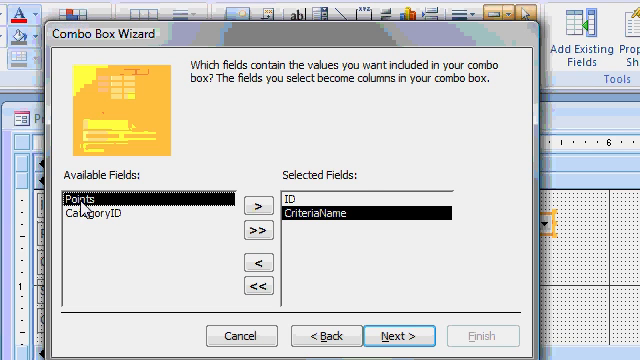
{"action": "left_click", "coordinate": [250, 207]}
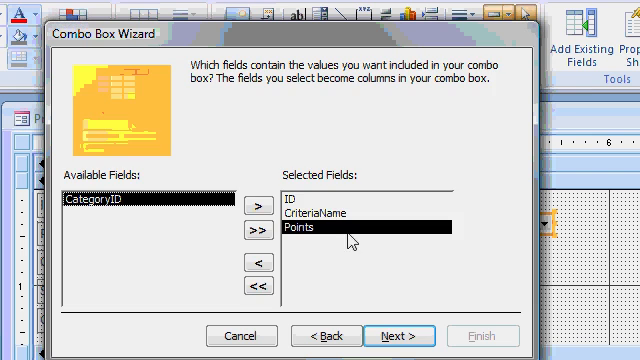
{"action": "left_click", "coordinate": [399, 335]}
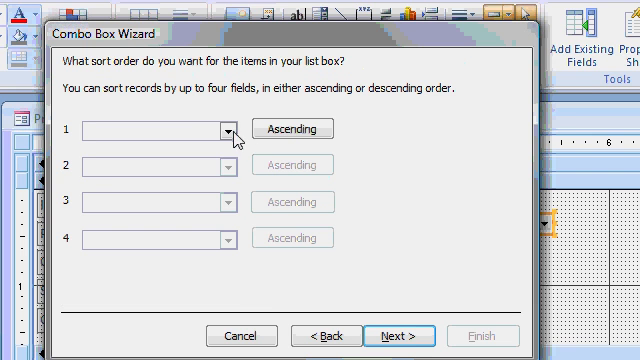
{"action": "left_click", "coordinate": [223, 129]}
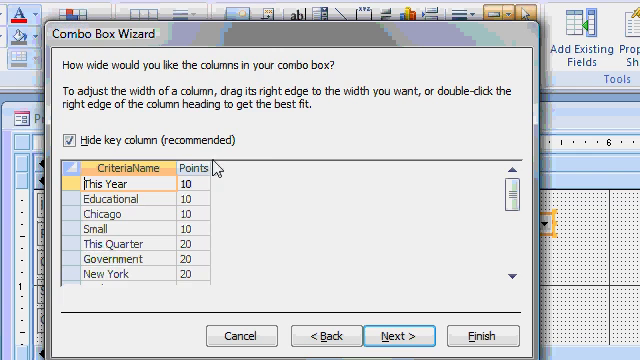
{"action": "left_click", "coordinate": [399, 334]}
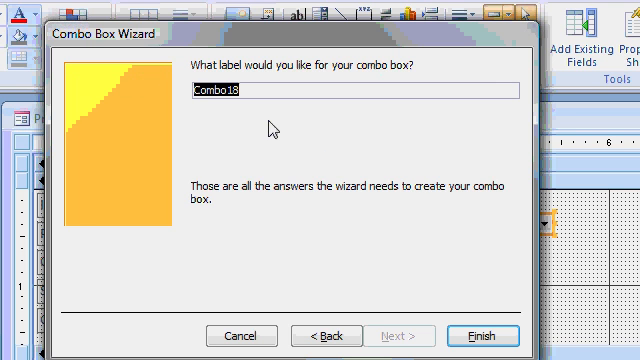
Label the new combo box Size: and finish the wizard
{"action": "type", "text": "Size:"}
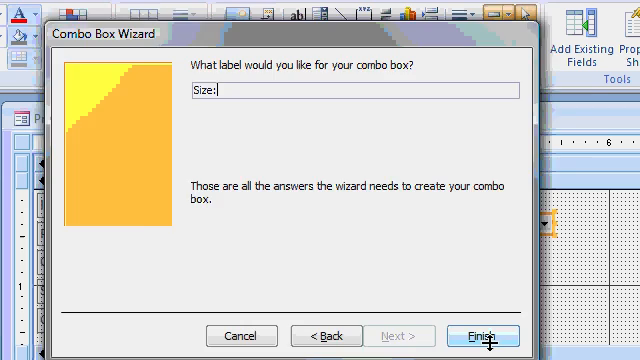
{"action": "left_click", "coordinate": [480, 335]}
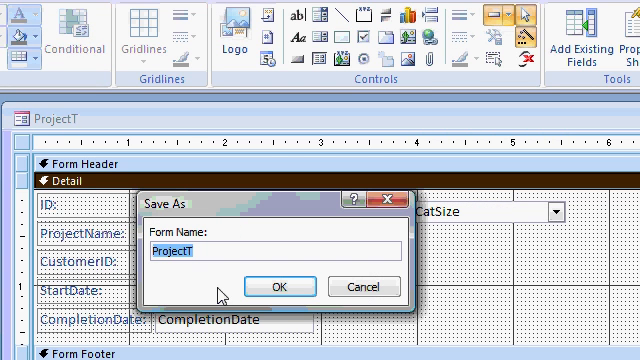
Save the form under the name ProjectF
{"action": "type", "text": "ProjectF"}
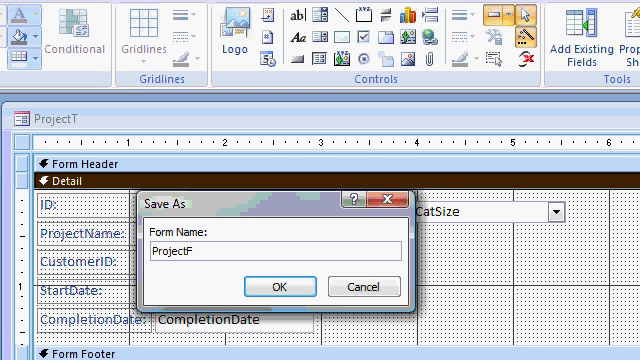
{"action": "left_click", "coordinate": [272, 286]}
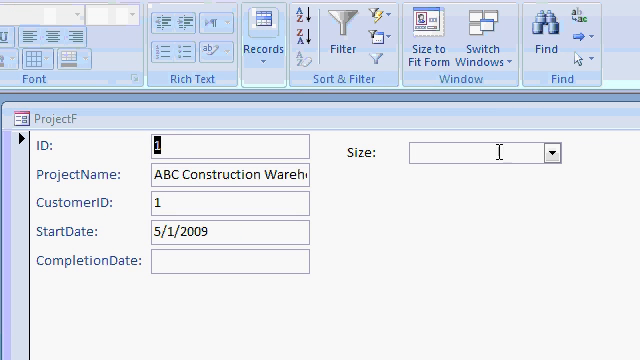
{"action": "left_click", "coordinate": [547, 153]}
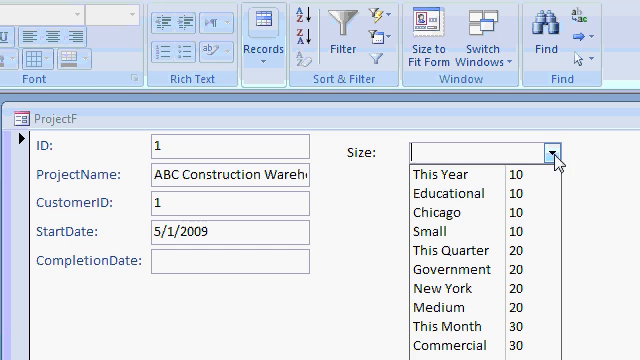
{"action": "left_click", "coordinate": [447, 233]}
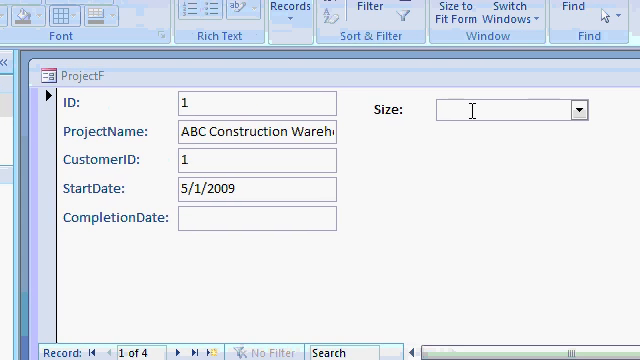
{"action": "left_click", "coordinate": [578, 110]}
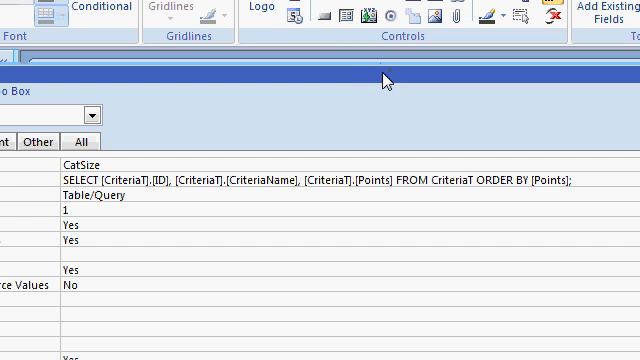
{"action": "mouse_move", "coordinate": [210, 75]}
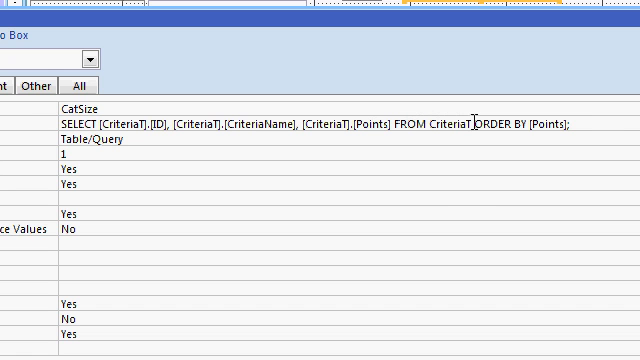
Add WHERE CategoryID=1 before ORDER BY in the CatSize combo's Row Source
{"action": "type", "text": "WHE"}
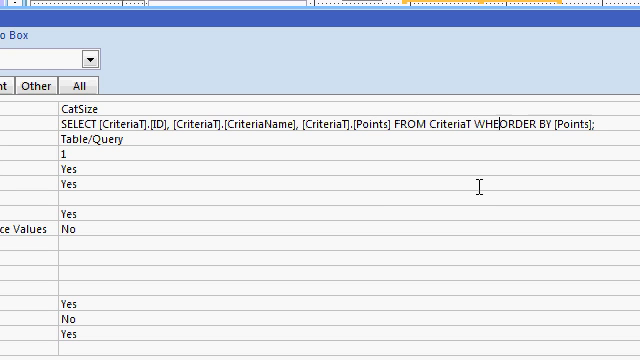
{"action": "type", "text": "CategoryID="}
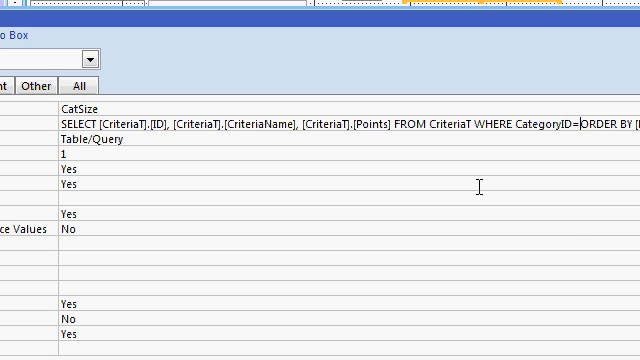
{"action": "type", "text": "1"}
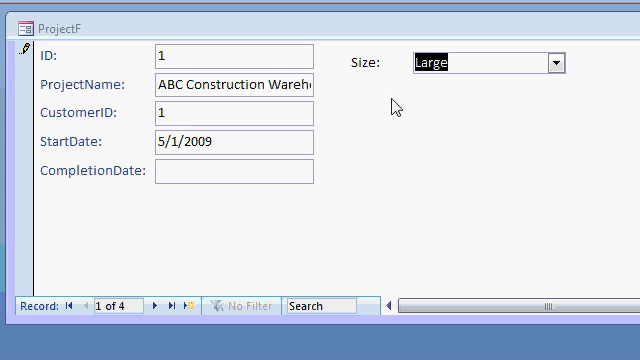
{"action": "mouse_move", "coordinate": [448, 102]}
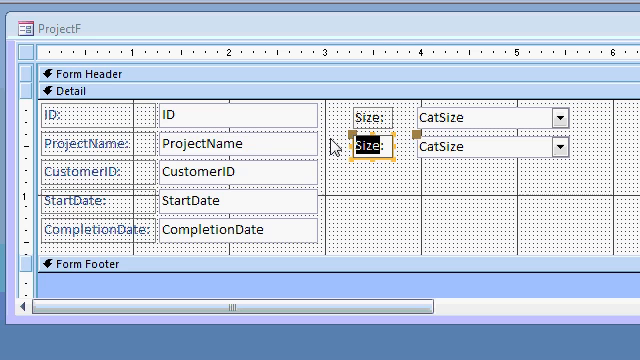
Rename the pasted combo box's label to Location:
{"action": "type", "text": "Location:"}
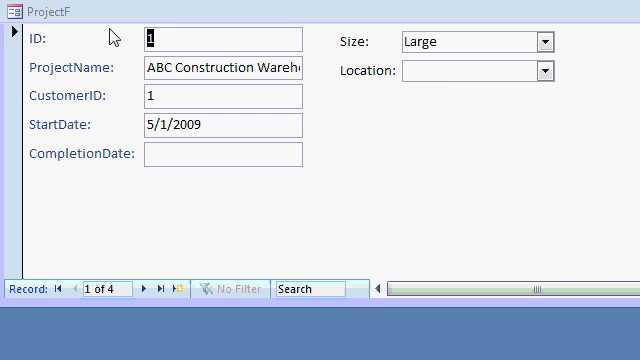
Set the first project's Location to Buffalo from the combo list
{"action": "left_click", "coordinate": [547, 69]}
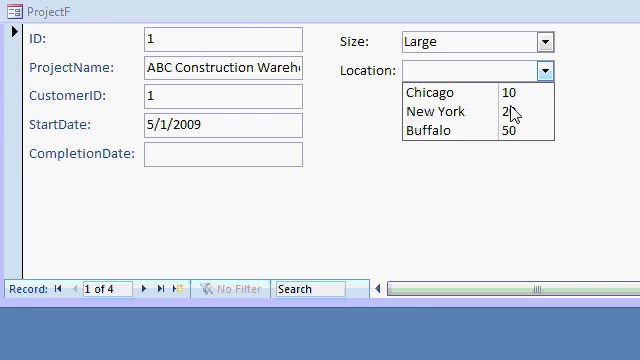
{"action": "left_click", "coordinate": [437, 133]}
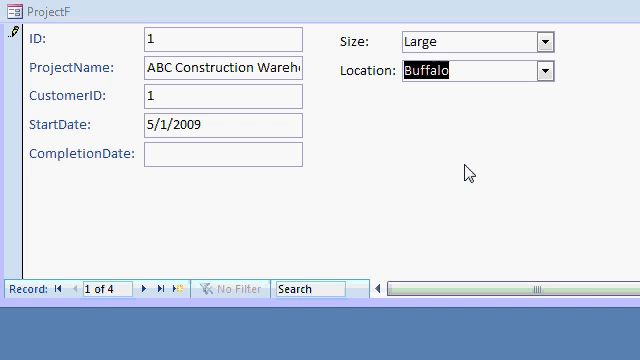
{"action": "mouse_move", "coordinate": [340, 38]}
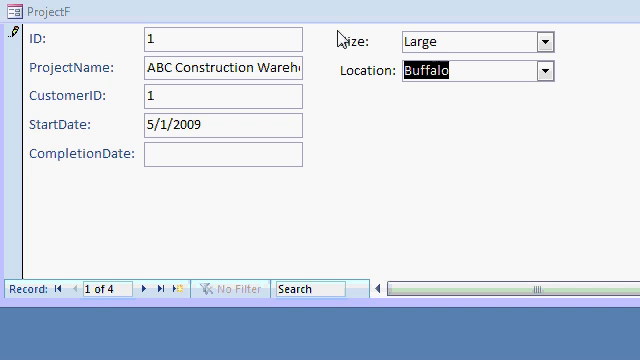
{"action": "mouse_move", "coordinate": [396, 64]}
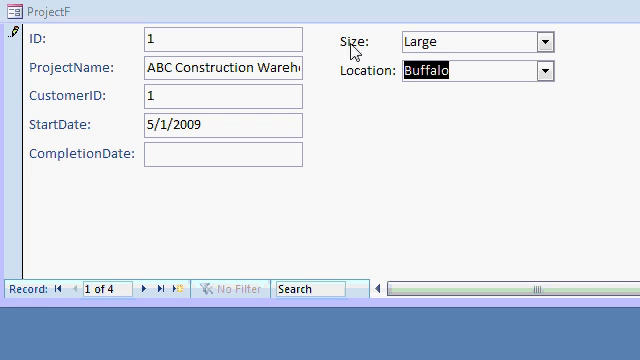
{"action": "mouse_move", "coordinate": [375, 48]}
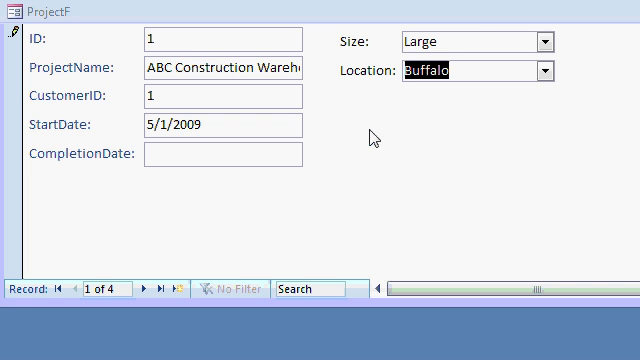
{"action": "mouse_move", "coordinate": [362, 43]}
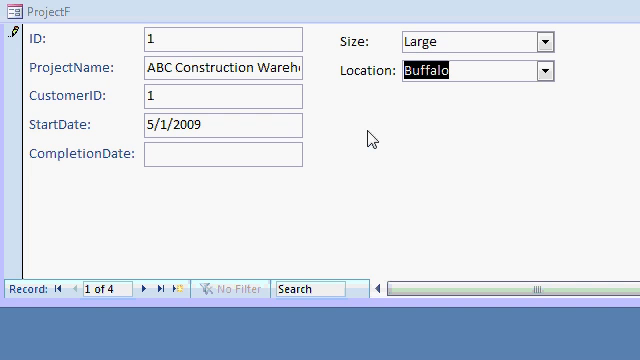
{"action": "mouse_move", "coordinate": [362, 138]}
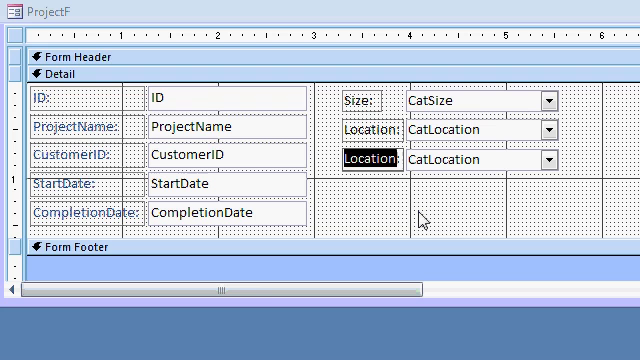
Label the third pasted combo box Market:
{"action": "type", "text": "Market:"}
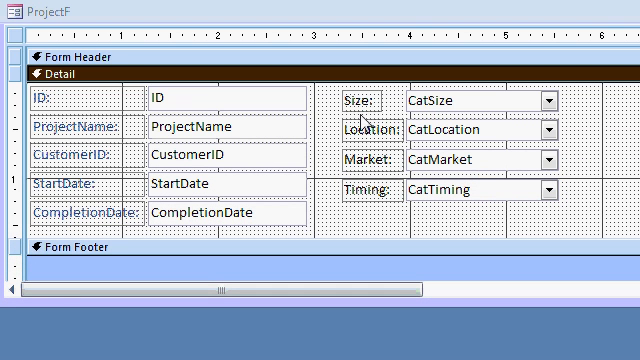
{"action": "mouse_move", "coordinate": [362, 122]}
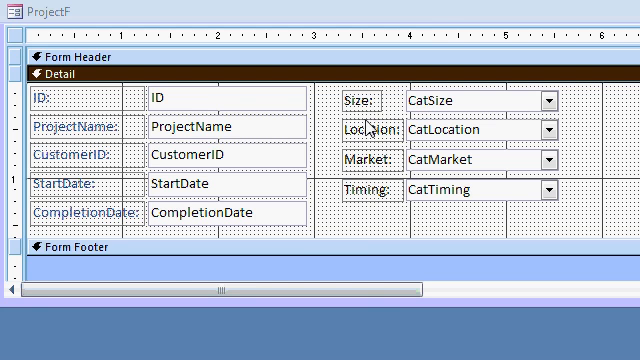
{"action": "mouse_move", "coordinate": [367, 125]}
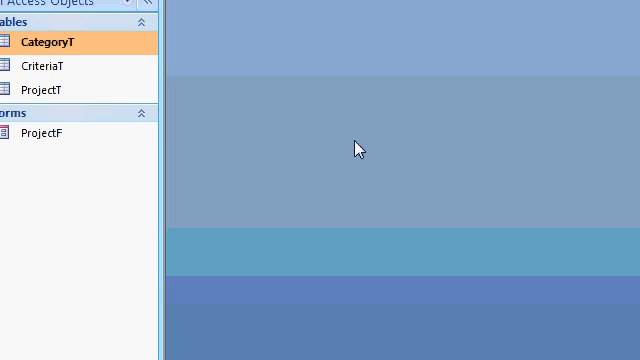
Add a new CriteriaT record named Los Angeles with 5 points
{"action": "double_click", "coordinate": [46, 63]}
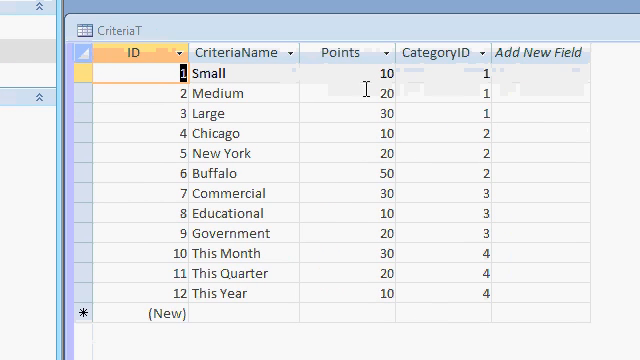
{"action": "mouse_move", "coordinate": [446, 85]}
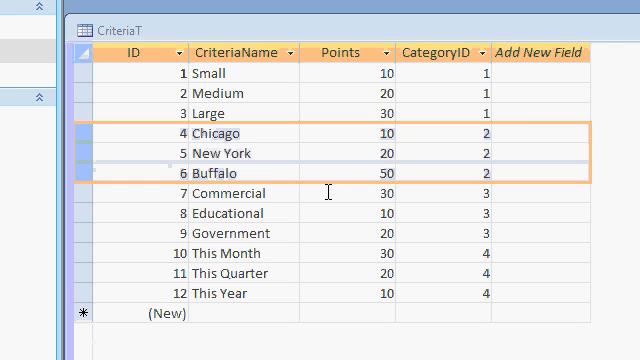
{"action": "left_click", "coordinate": [230, 303]}
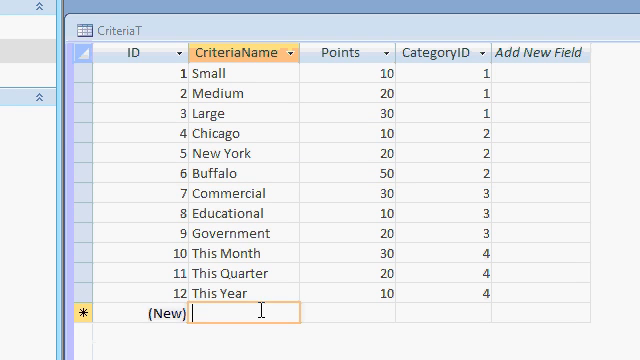
{"action": "type", "text": "Los Angeles"}
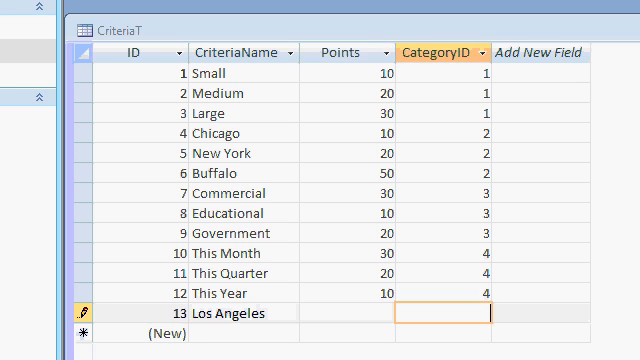
{"action": "type", "text": "5"}
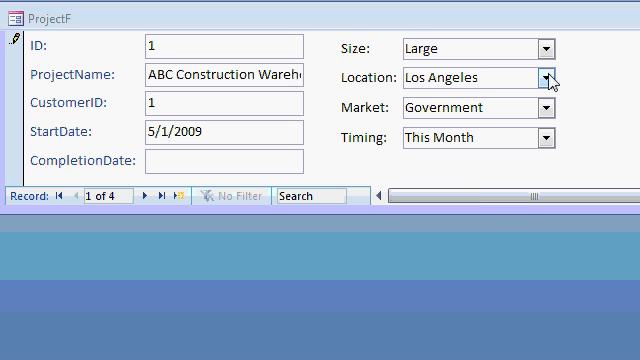
Check the Location combo now offers Los Angeles, then scroll the Access 302 outline
{"action": "left_click", "coordinate": [548, 75]}
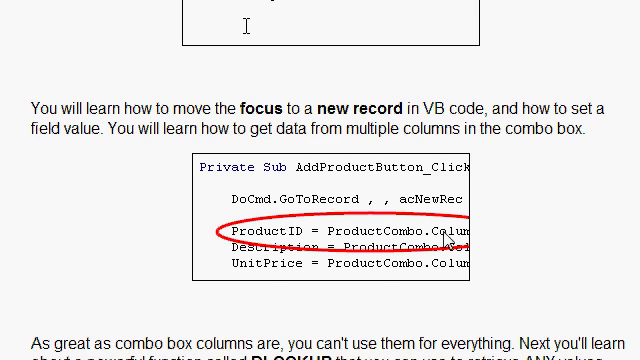
{"action": "scroll", "scroll_direction": "down", "scroll_amount": 3}
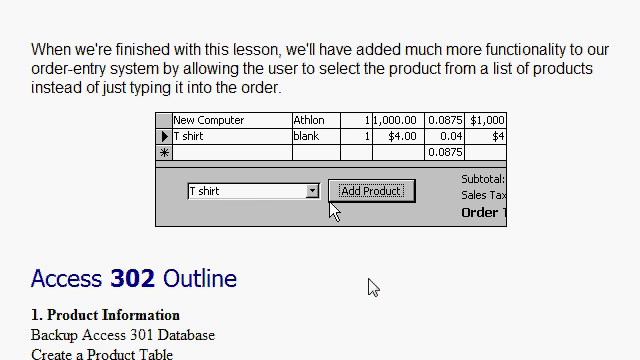
{"action": "mouse_move", "coordinate": [230, 133]}
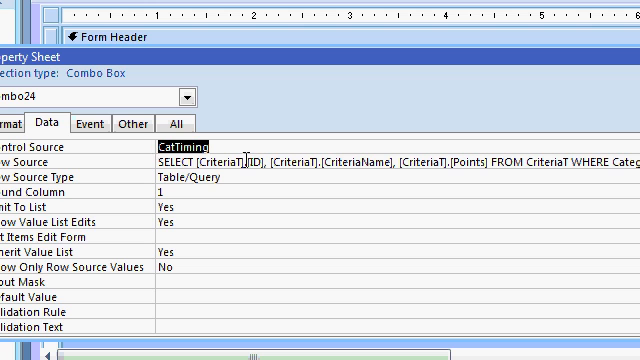
{"action": "mouse_move", "coordinate": [465, 161]}
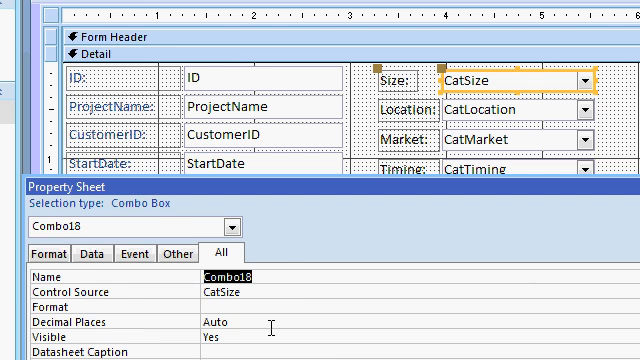
Name the combo boxes CatSizeCombo, CatLocationCombo and CatMarketCombo
{"action": "type", "text": "CatSize"}
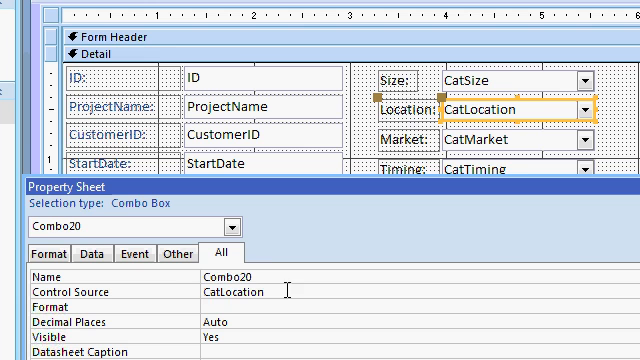
{"action": "type", "text": "CatLocation"}
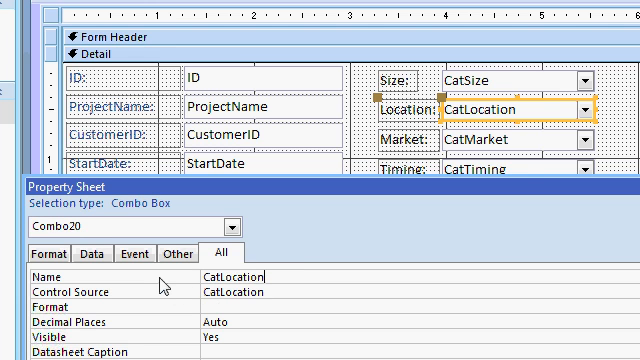
{"action": "type", "text": "Combo22"}
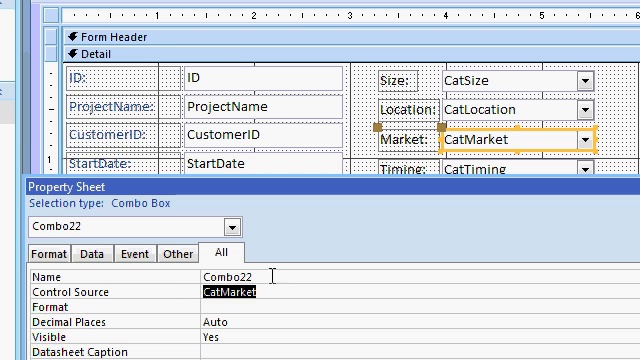
{"action": "type", "text": "CatMarketCombo"}
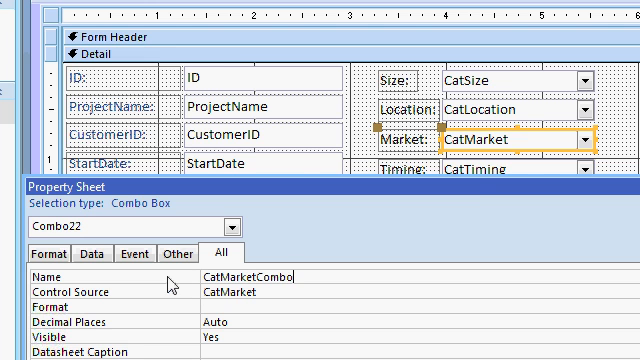
{"action": "left_click", "coordinate": [505, 153]}
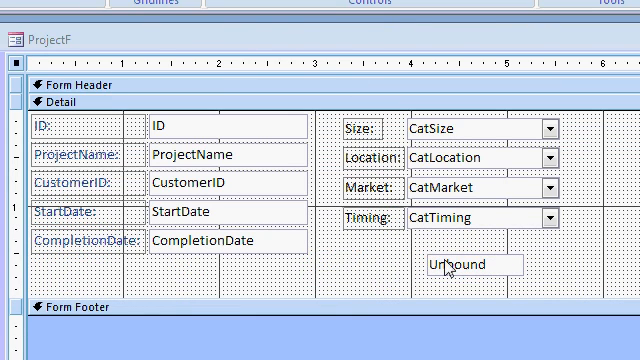
Name the new text box Points and start its Control Source =CatSizeCombo.Column(2)
{"action": "left_click", "coordinate": [455, 263]}
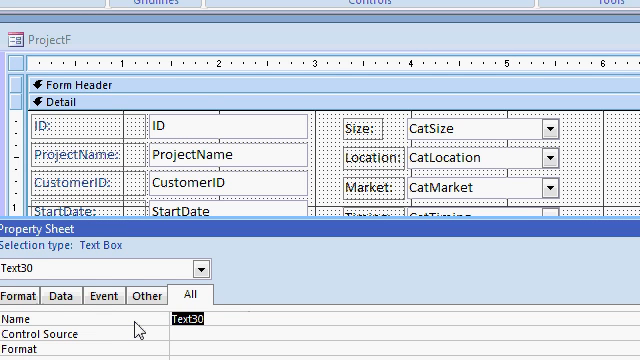
{"action": "type", "text": "Points"}
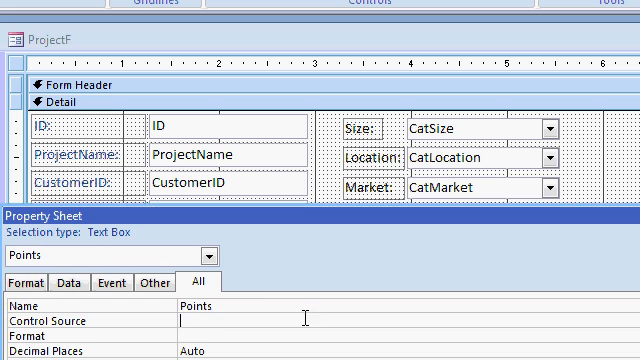
{"action": "type", "text": "="}
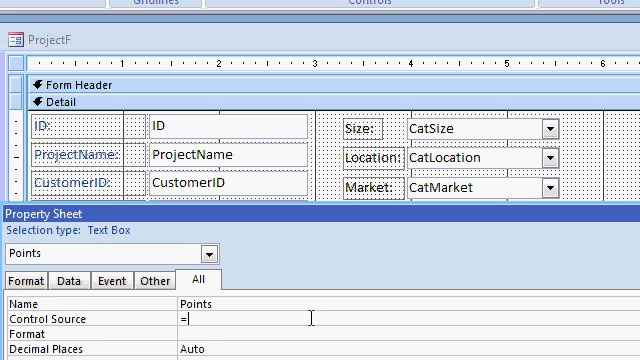
{"action": "type", "text": "CatZie"}
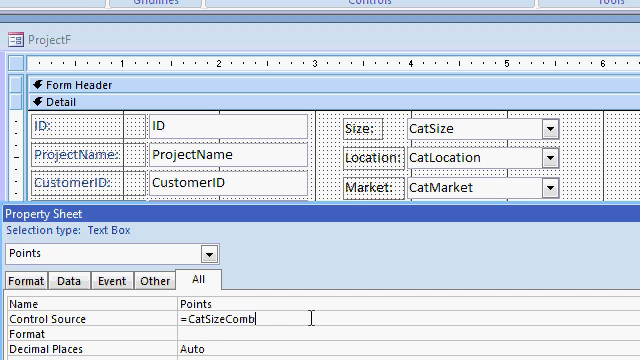
{"action": "type", "text": "o.Column"}
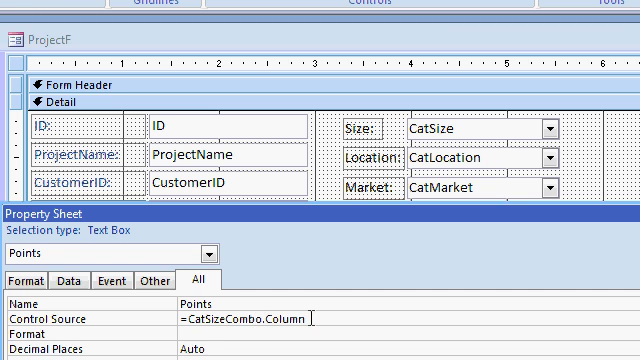
{"action": "type", "text": "("}
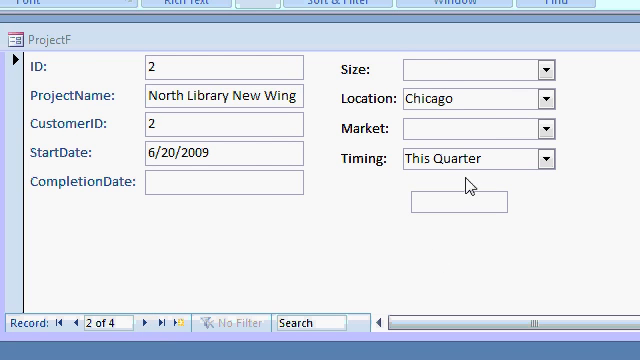
Drop down the Size combo on record 2 to see the points 10, 20 and 30
{"action": "left_click", "coordinate": [547, 70]}
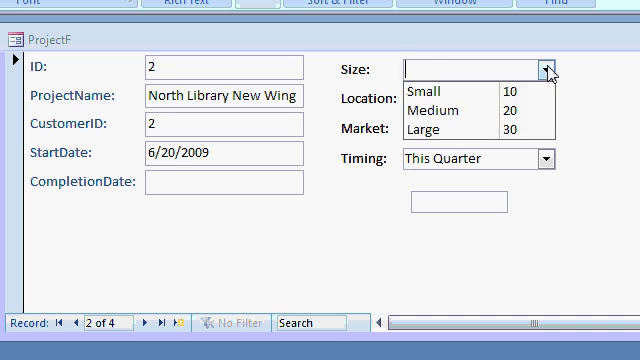
{"action": "left_click", "coordinate": [430, 91]}
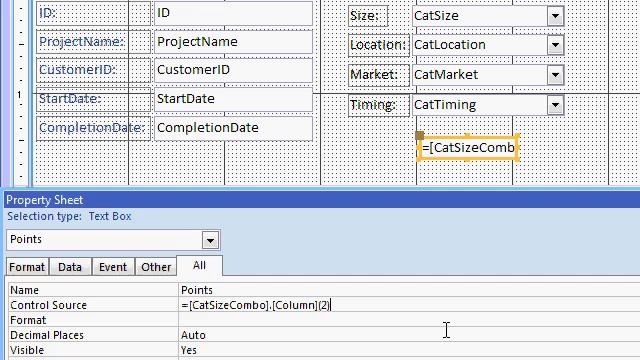
Append '+CatLocationCombo.Column(2)' to the Points box's Control Source formula
{"action": "type", "text": "+CatLocation"}
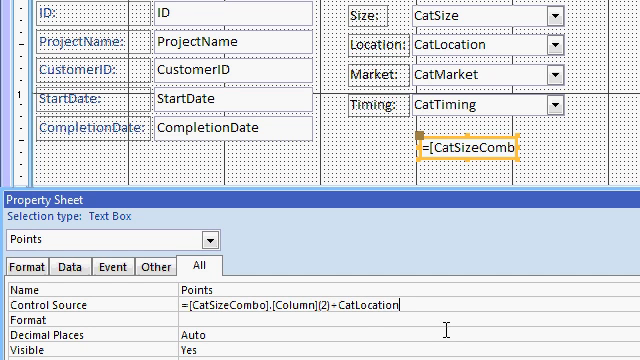
{"action": "type", "text": "Combo.Colu"}
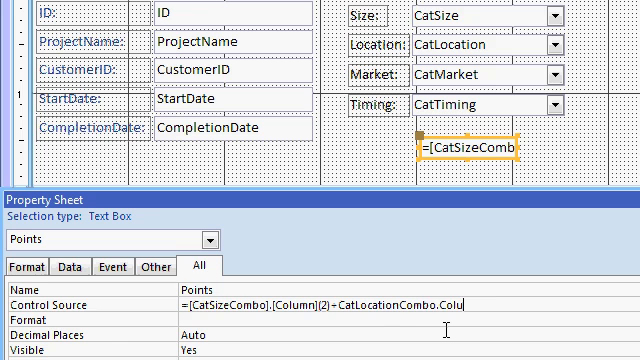